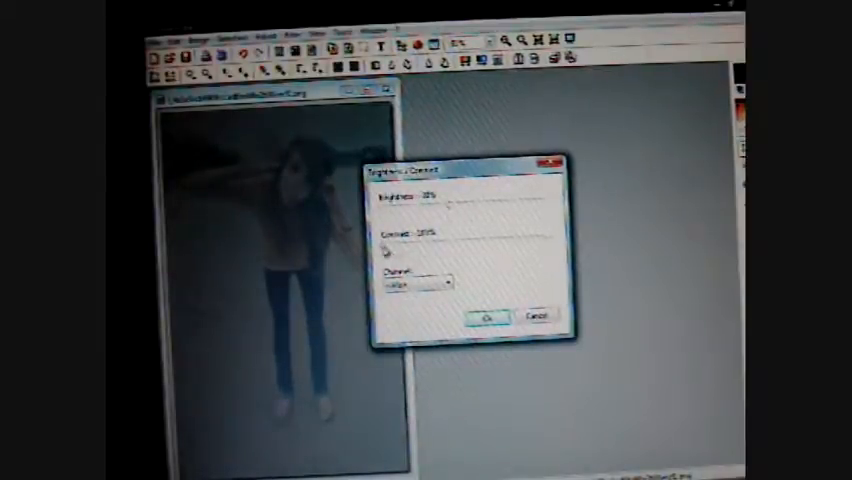
Apply brightness -20 and contrast 100 on the Blue channel to the girl's photo.
{"action": "left_click", "coordinate": [416, 284]}
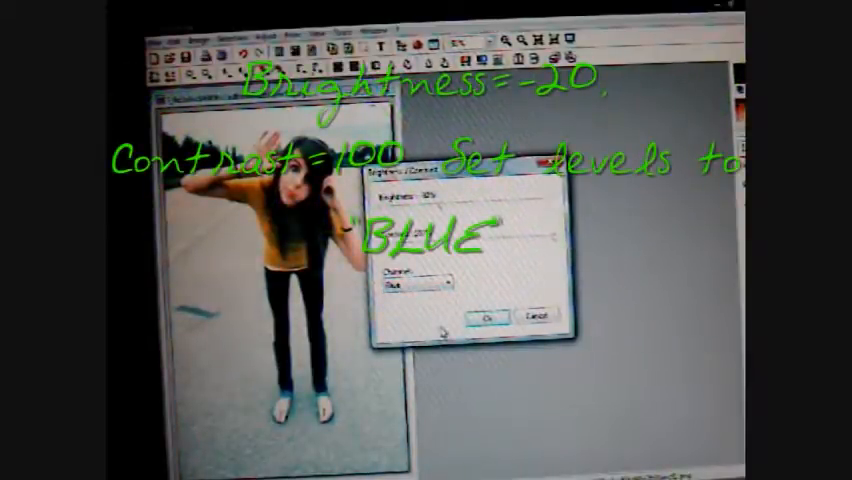
{"action": "left_click", "coordinate": [482, 316]}
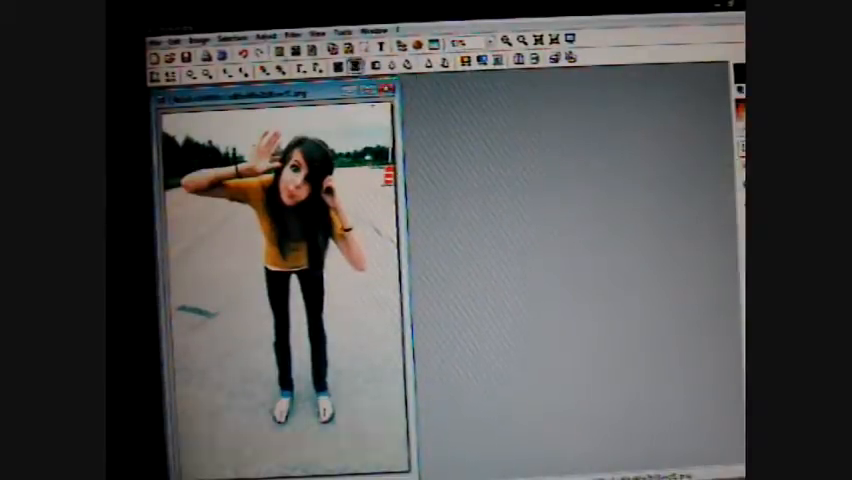
Fade the last colour adjustment via Edit > Fade and confirm the amount.
{"action": "left_click", "coordinate": [192, 32]}
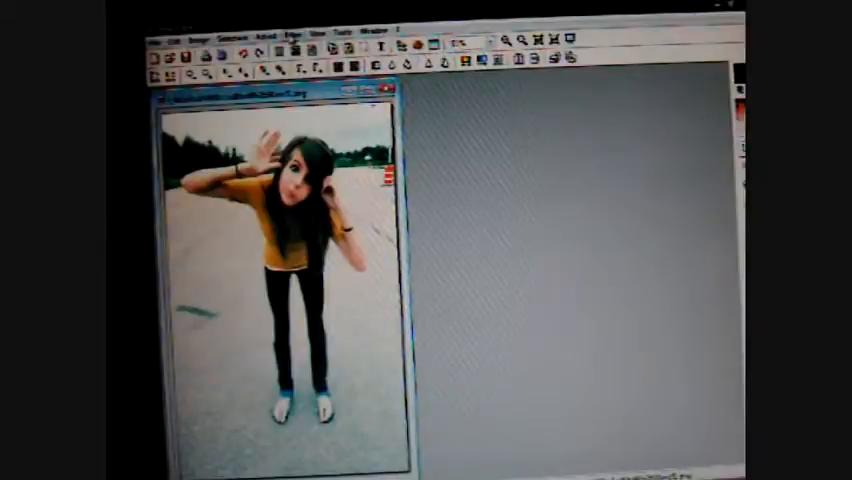
{"action": "left_click", "coordinate": [304, 28]}
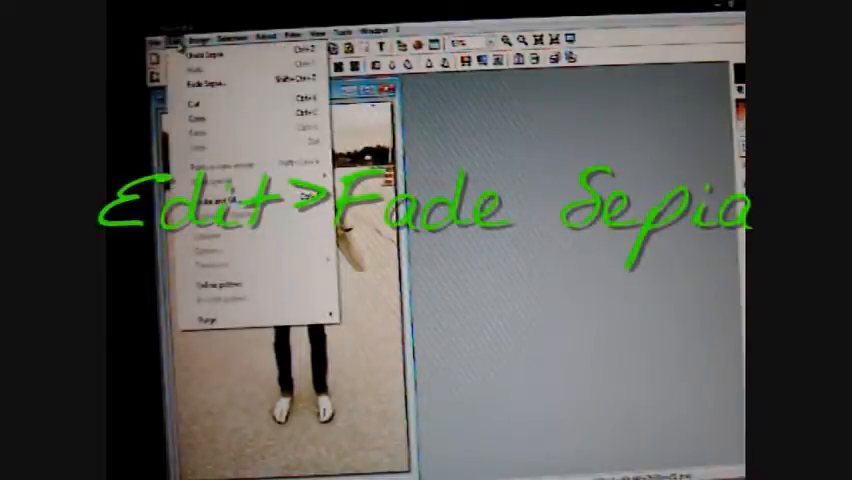
{"action": "left_click", "coordinate": [204, 84]}
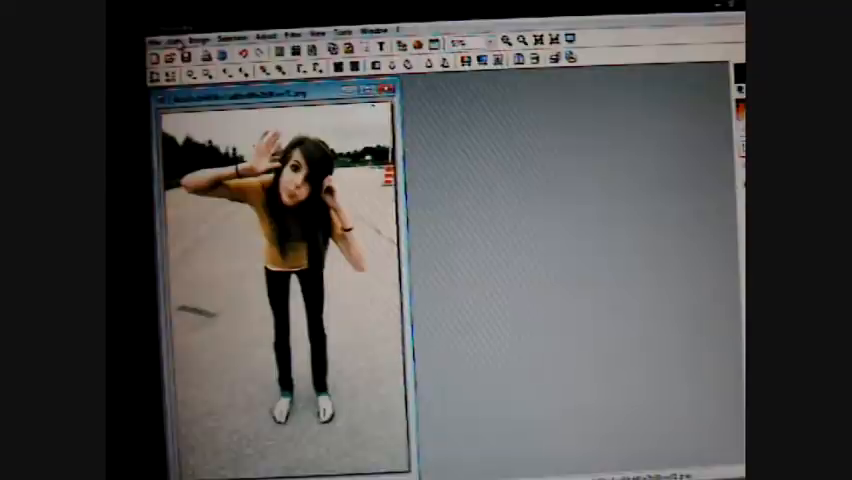
{"action": "left_click", "coordinate": [176, 32]}
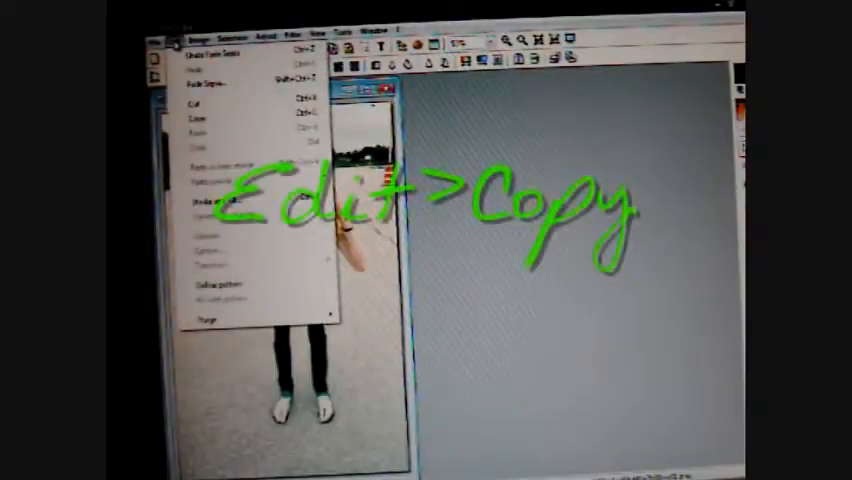
Copy the whole photo and flip it horizontally for the mirrored pair.
{"action": "left_click", "coordinate": [200, 112]}
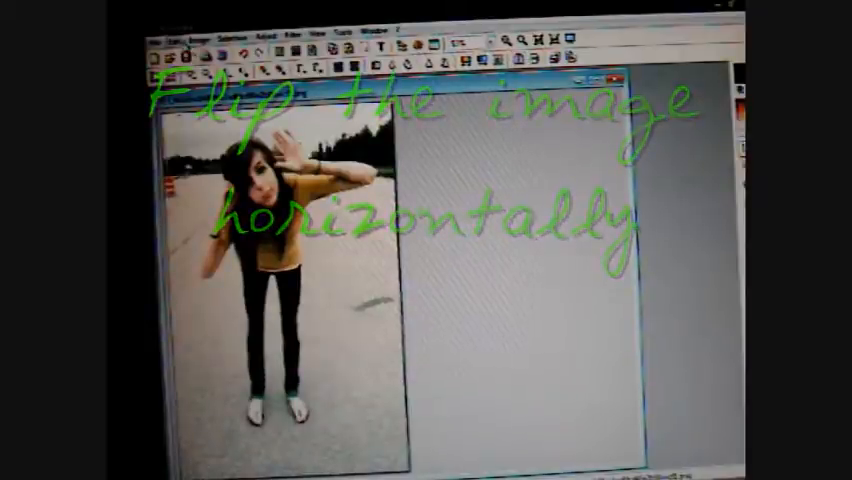
{"action": "left_click", "coordinate": [170, 30]}
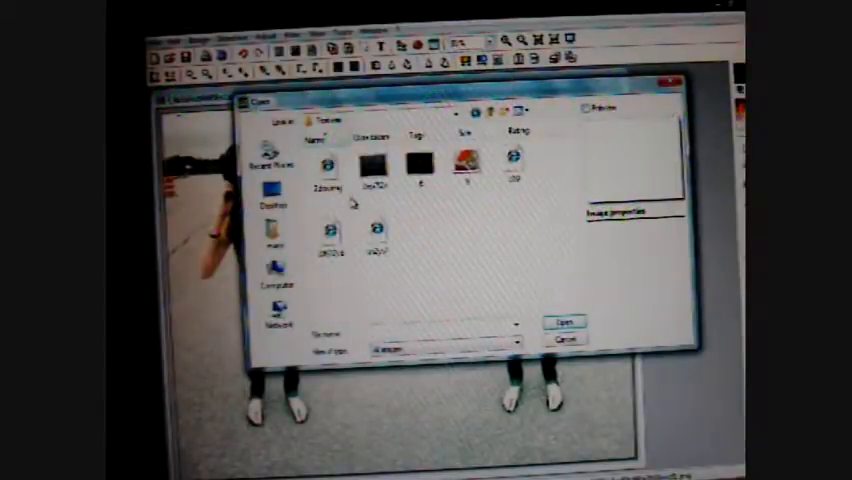
Confirm the chosen picture and validate the pasted dark shape between the girls.
{"action": "left_click", "coordinate": [556, 324]}
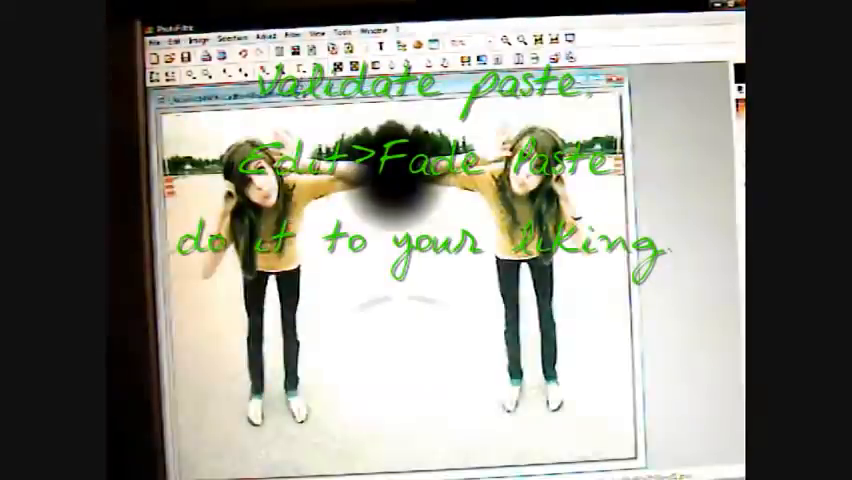
{"action": "left_click", "coordinate": [174, 28]}
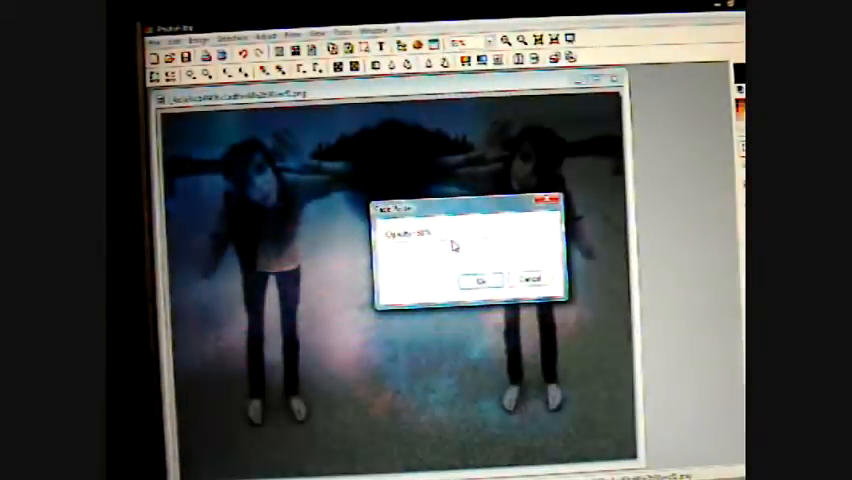
Confirm the blue tint adjustment on the mirrored picture.
{"action": "left_click", "coordinate": [480, 276]}
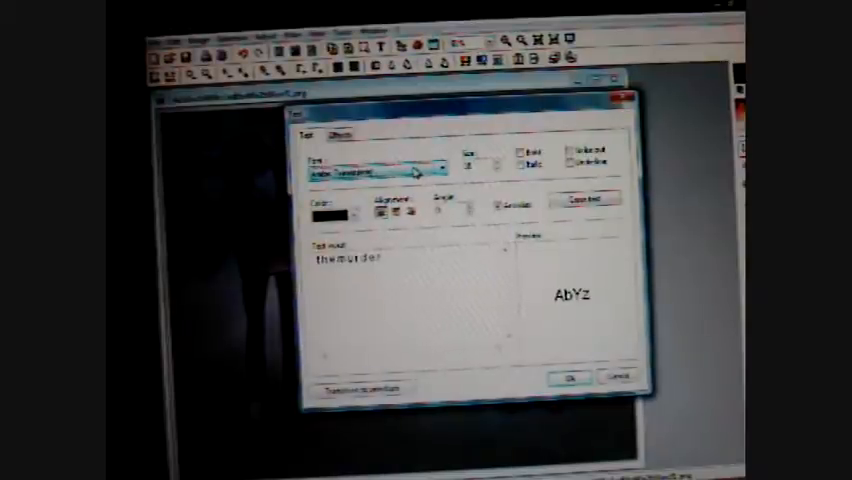
Place 'THEMURDE' and 'SCENE' in a pixel-style font as the centre title.
{"action": "left_click", "coordinate": [568, 380]}
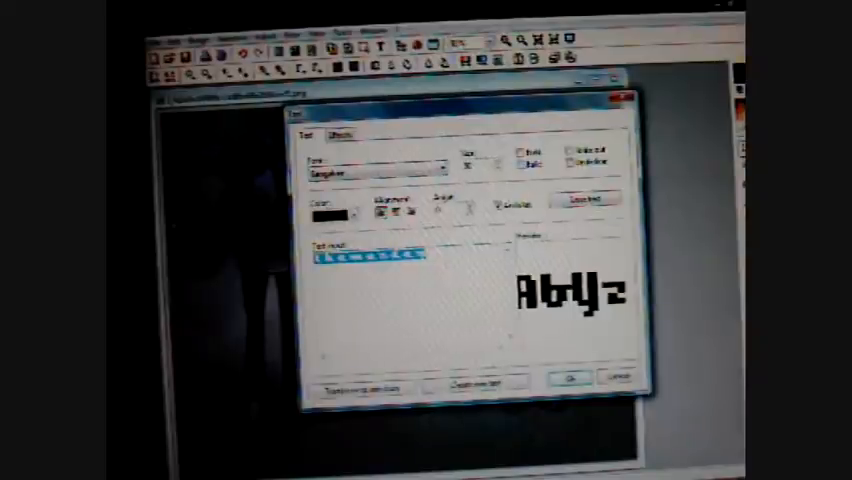
{"action": "type", "text": "THEMURDER"}
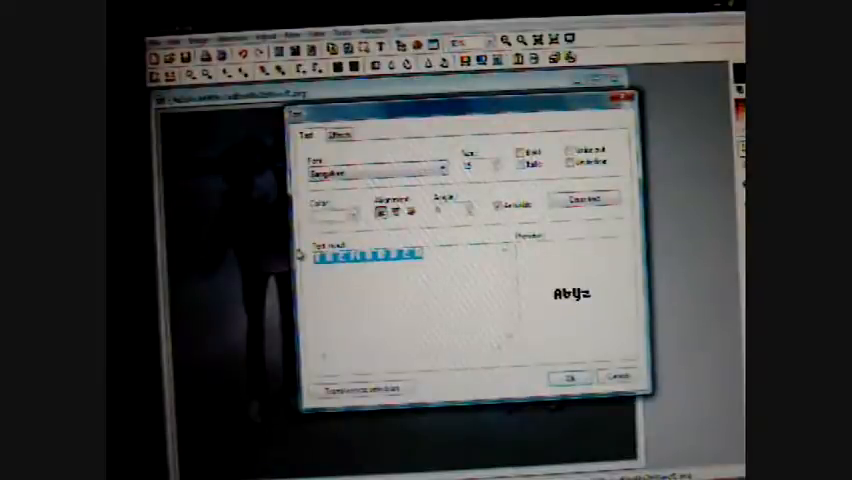
{"action": "type", "text": "SCENE"}
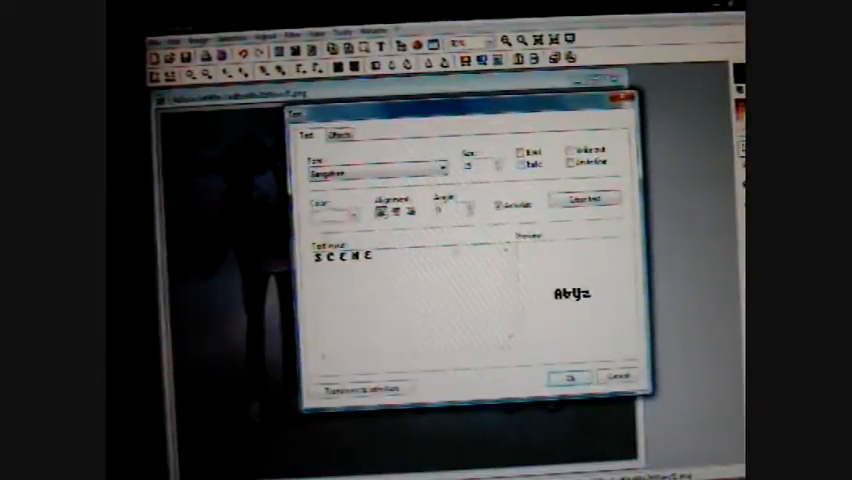
{"action": "left_click", "coordinate": [568, 378]}
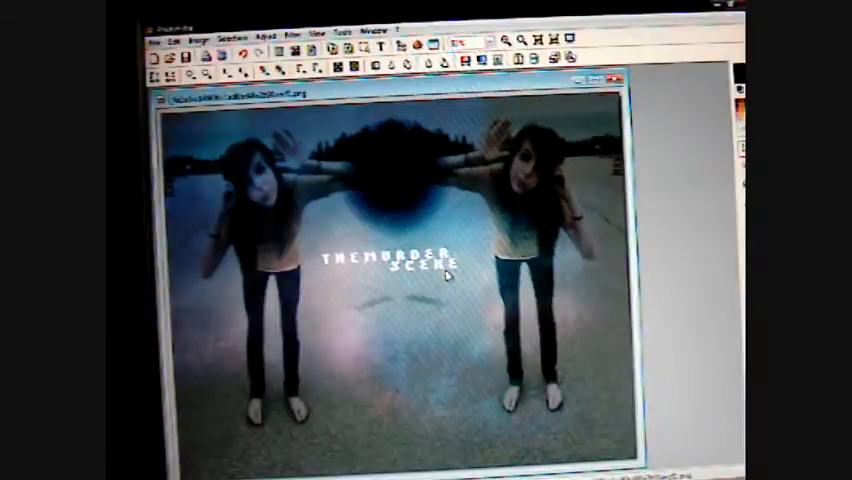
Choose and confirm the title text's finishing option from its right-click menu.
{"action": "right_click", "coordinate": [448, 278]}
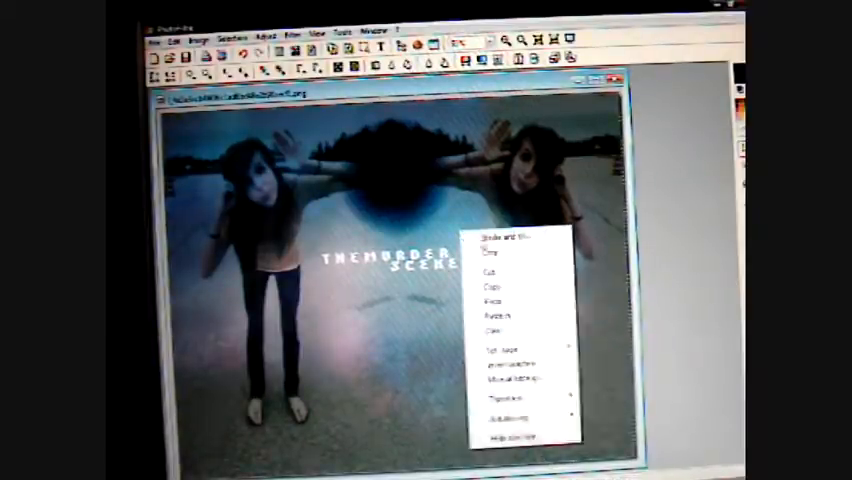
{"action": "left_click", "coordinate": [500, 236]}
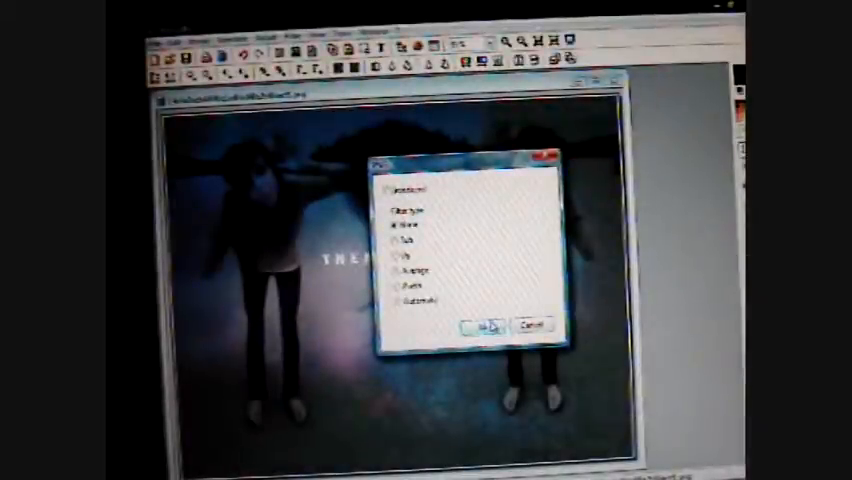
{"action": "left_click", "coordinate": [482, 328]}
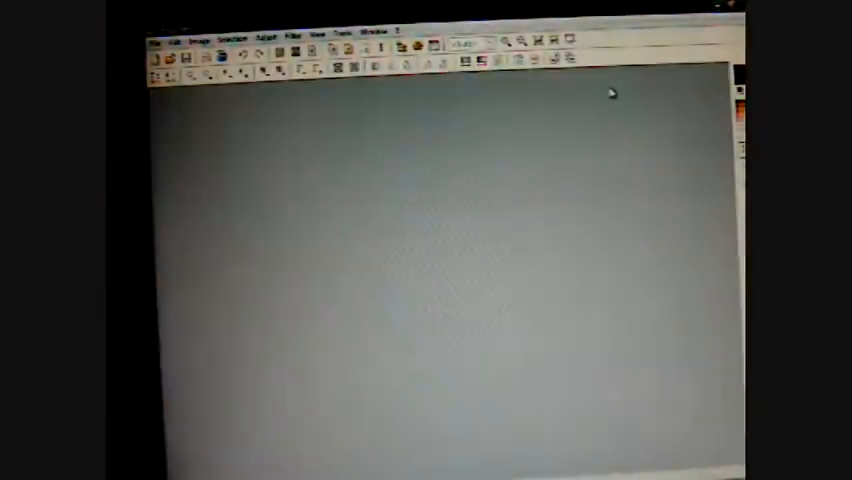